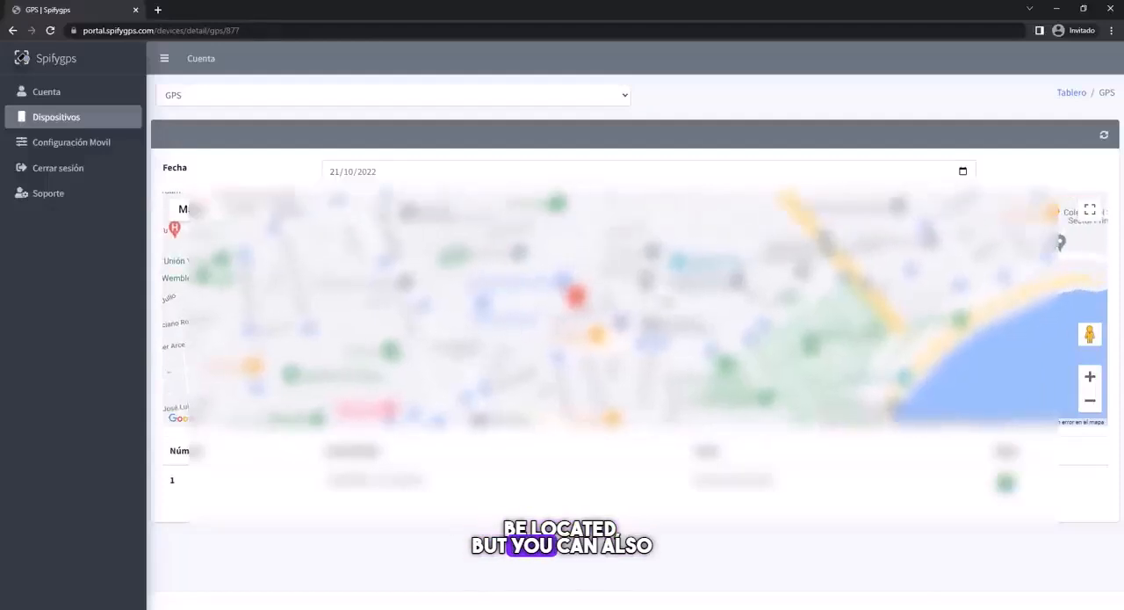
# Switch the device view from the GPS map to Imagenes, then to call history.
pyautogui.click(391, 95)
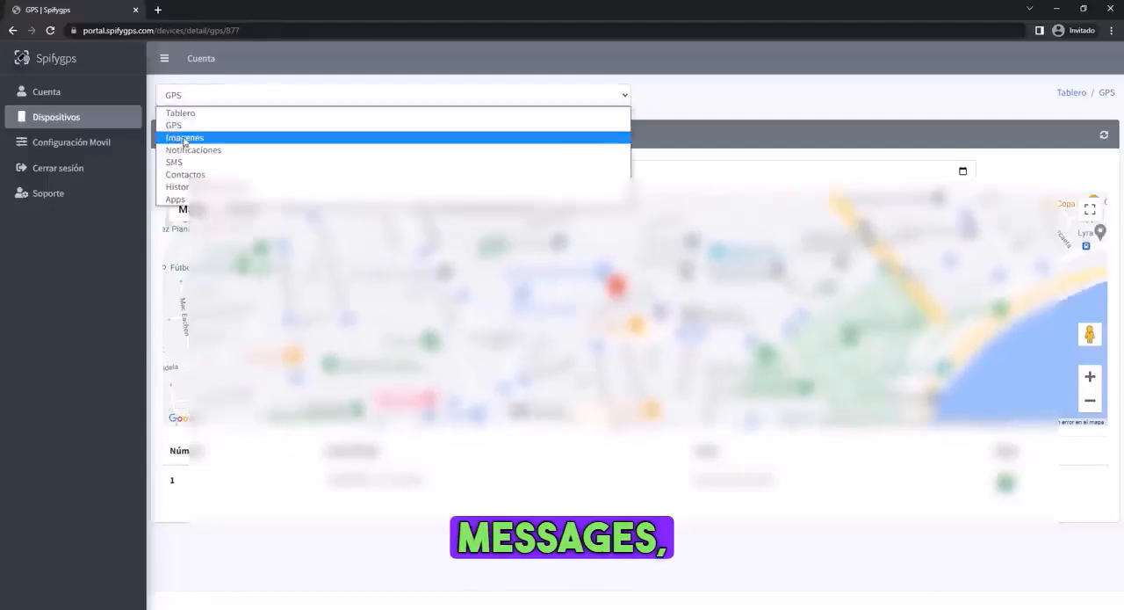
pyautogui.click(190, 174)
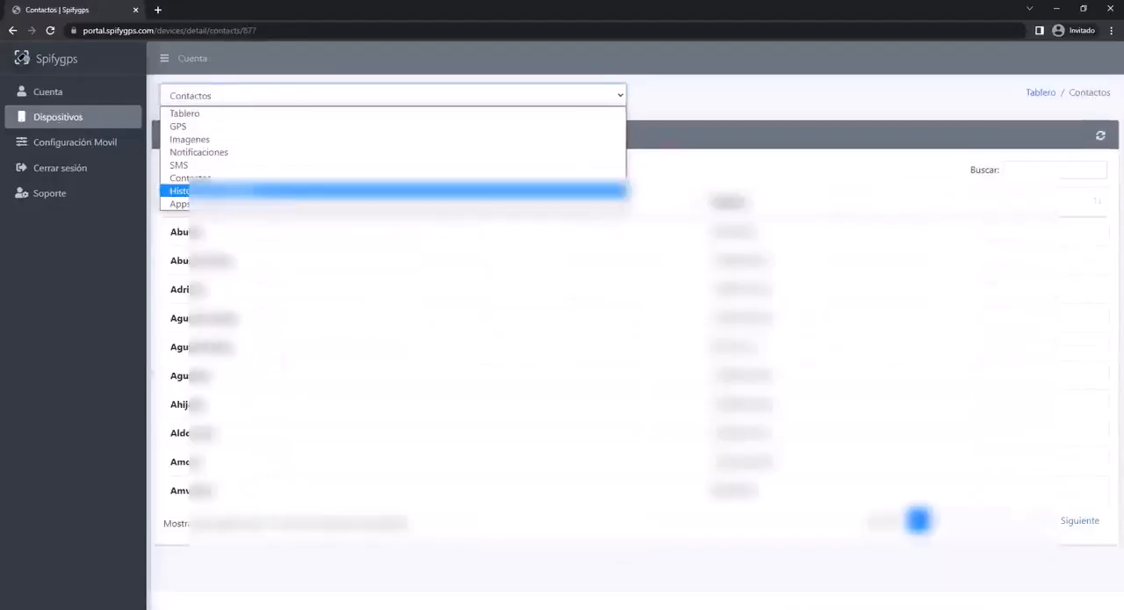
pyautogui.click(184, 191)
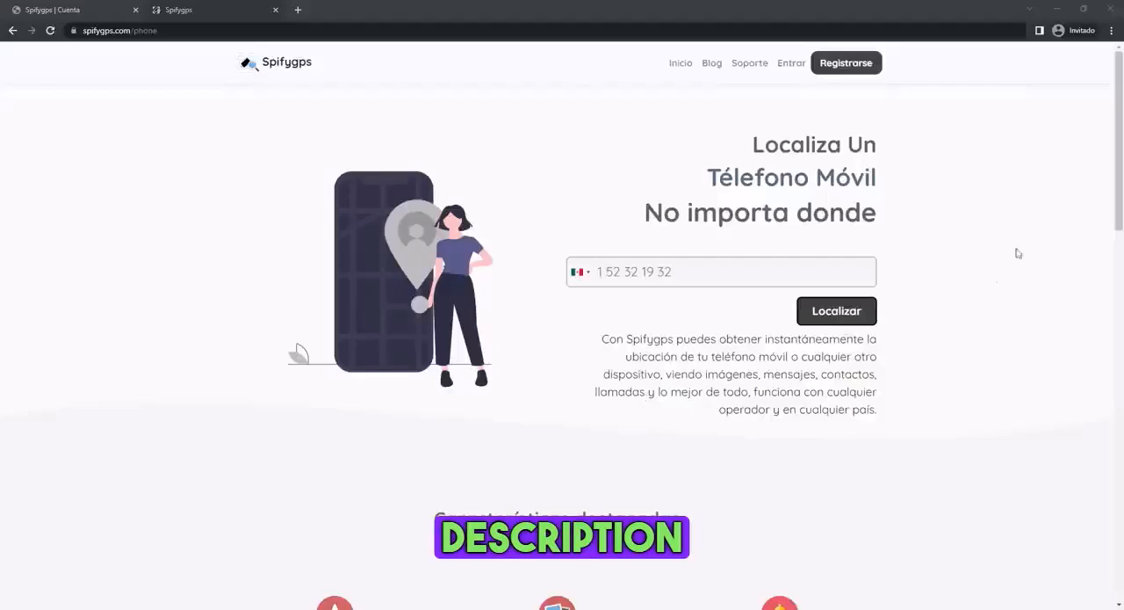
# Scroll through the locate-a-phone page's features and '¿Cómo funciona?' explanation.
pyautogui.scroll(-3)
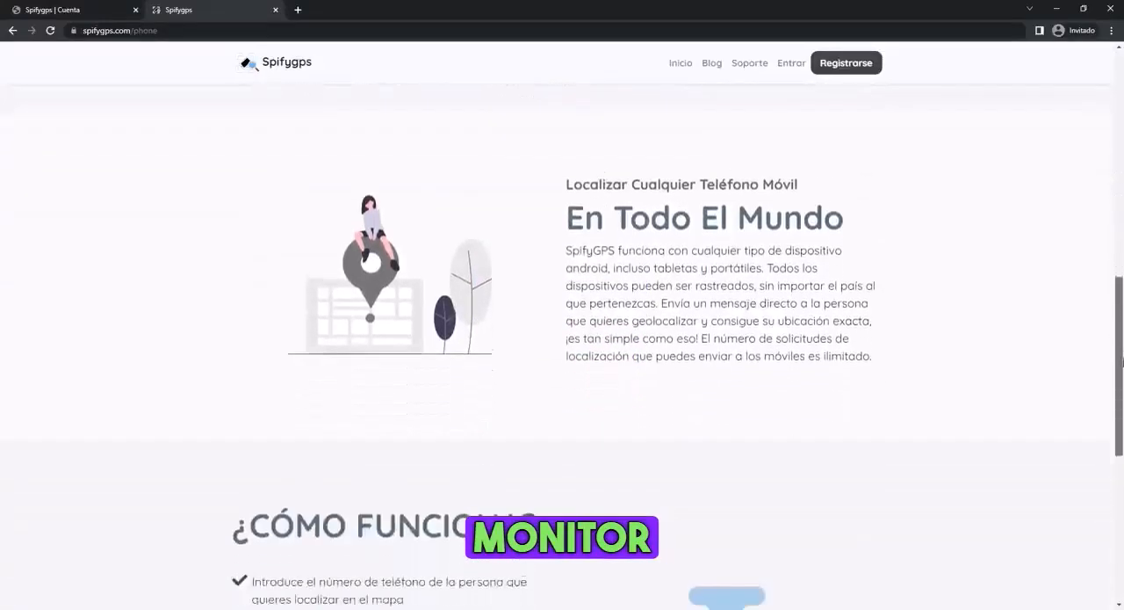
pyautogui.scroll(-3)
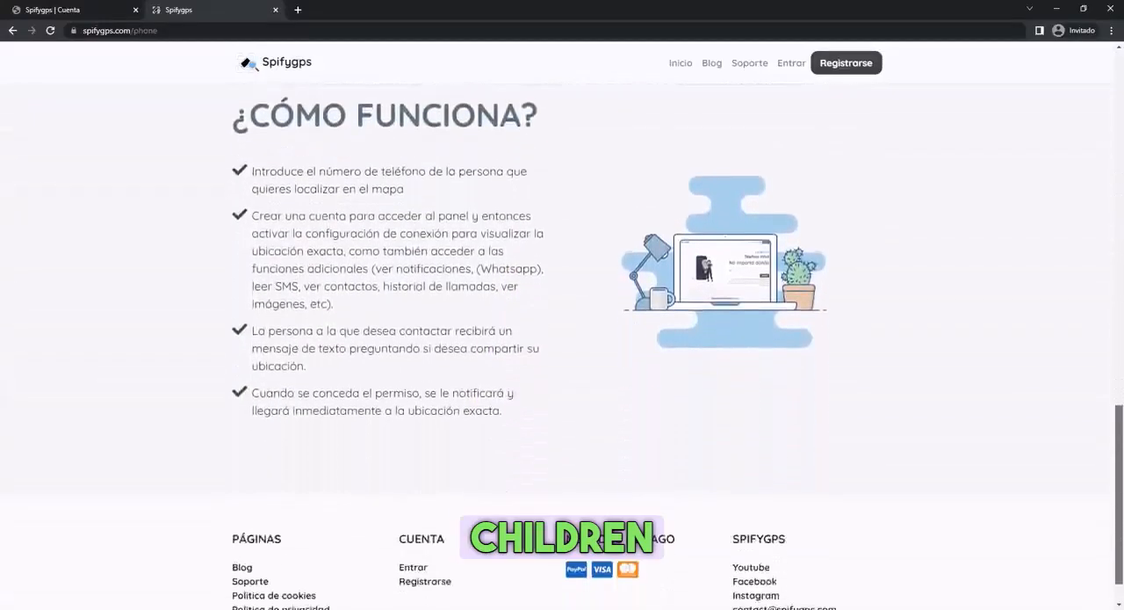
pyautogui.scroll(-3)
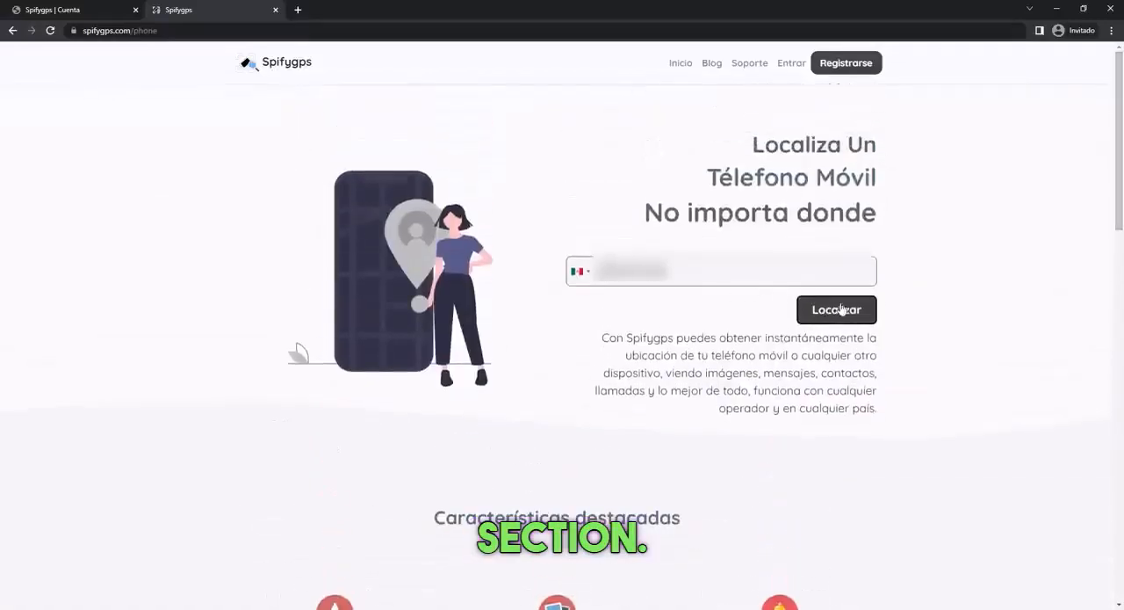
# Submit the entered phone number with the Localizar button.
pyautogui.click(836, 310)
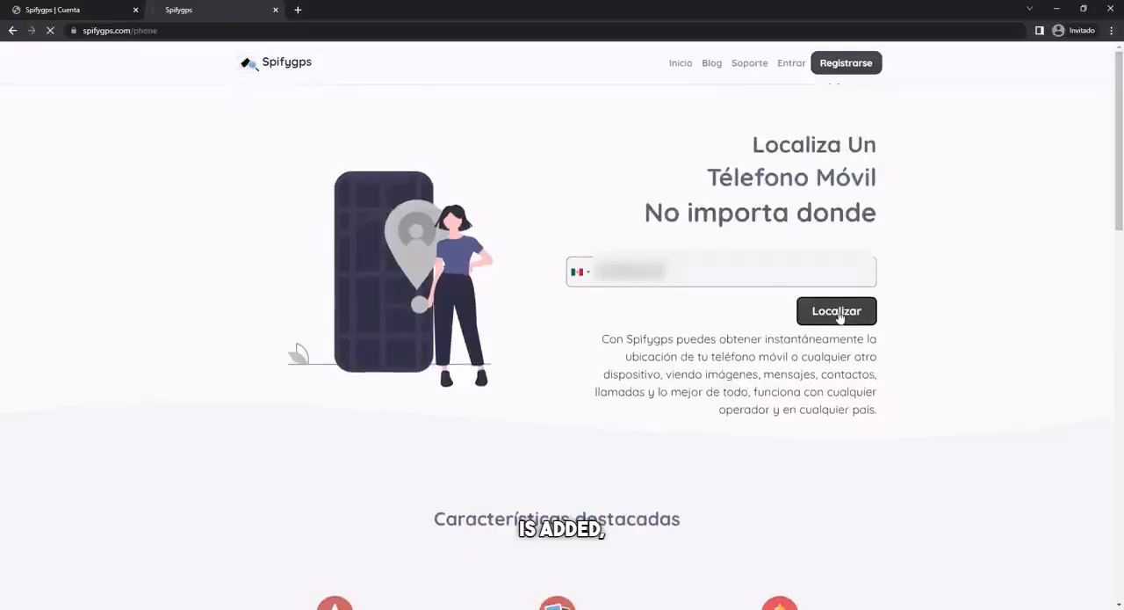
pyautogui.click(836, 311)
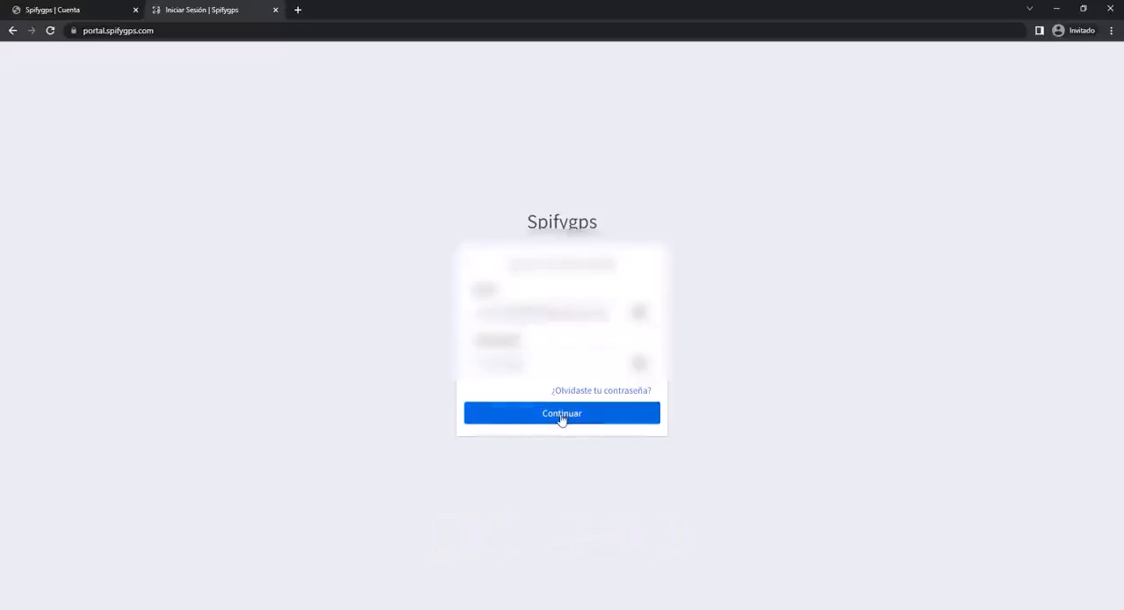
# Log in with Continuar to reach the Cuenta page showing the premium plan.
pyautogui.click(561, 413)
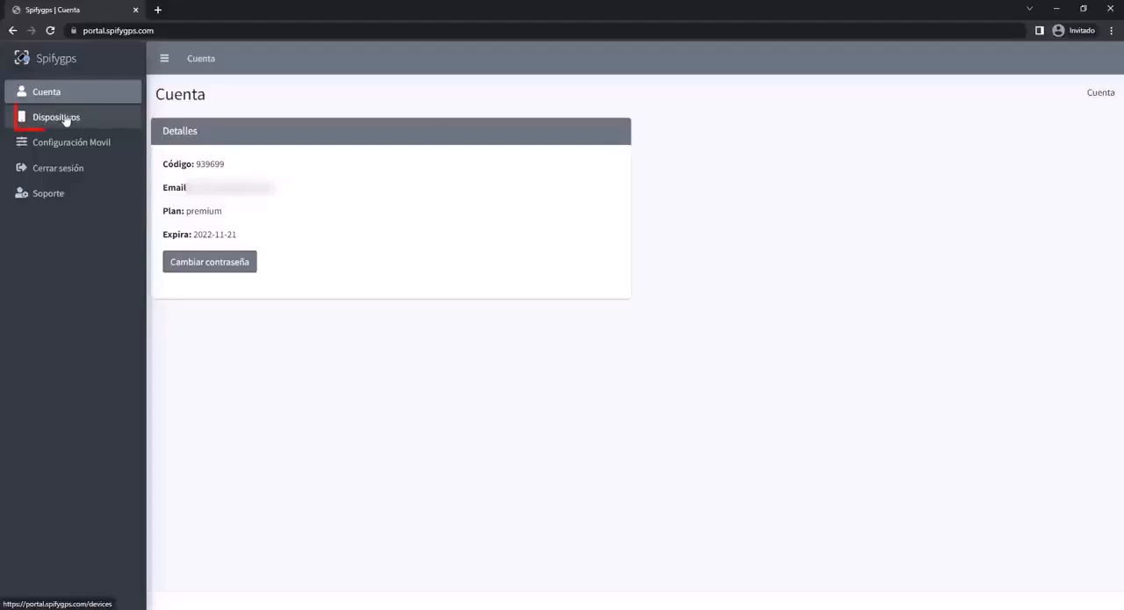
# Open Dispositivos to list the Android 12 phone and its last-seen time.
pyautogui.click(56, 116)
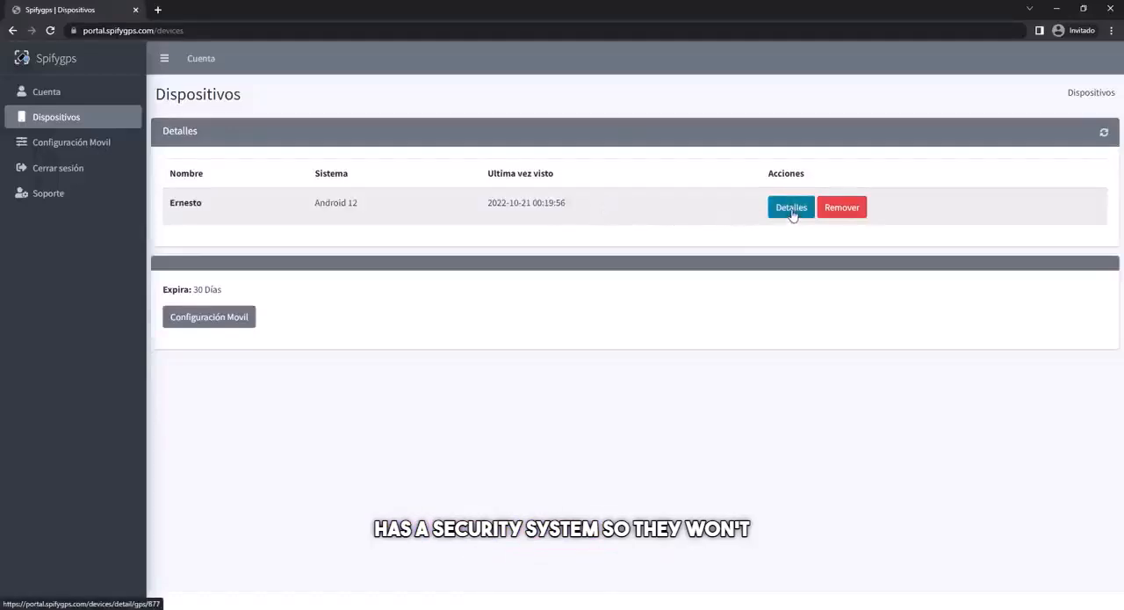
pyautogui.moveTo(846, 215)
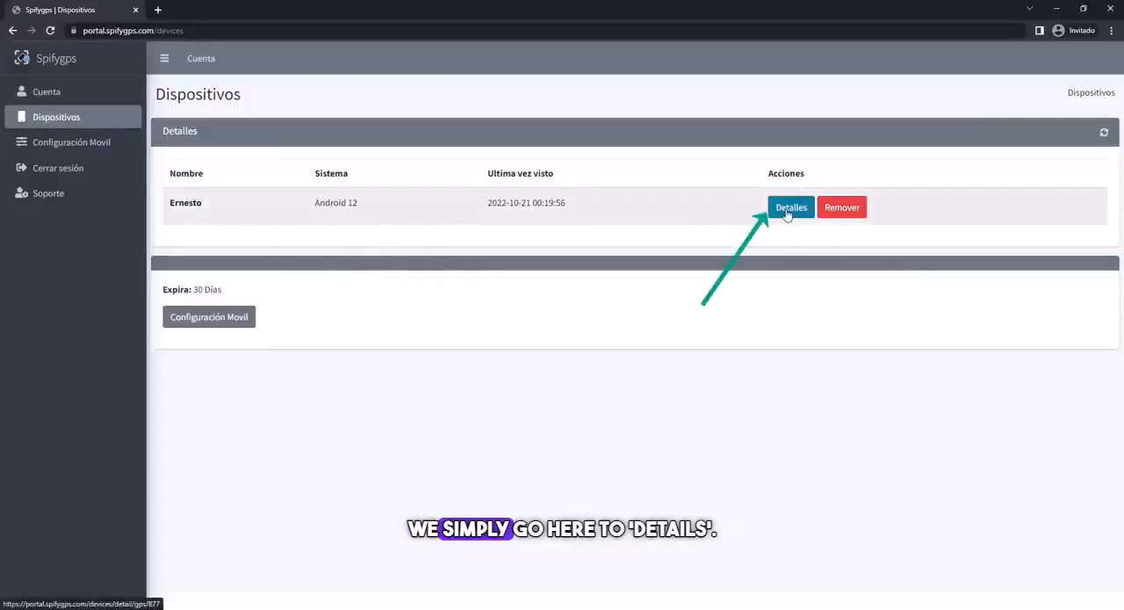
# Open the phone's Detalles GPS map and expand the section list.
pyautogui.click(791, 207)
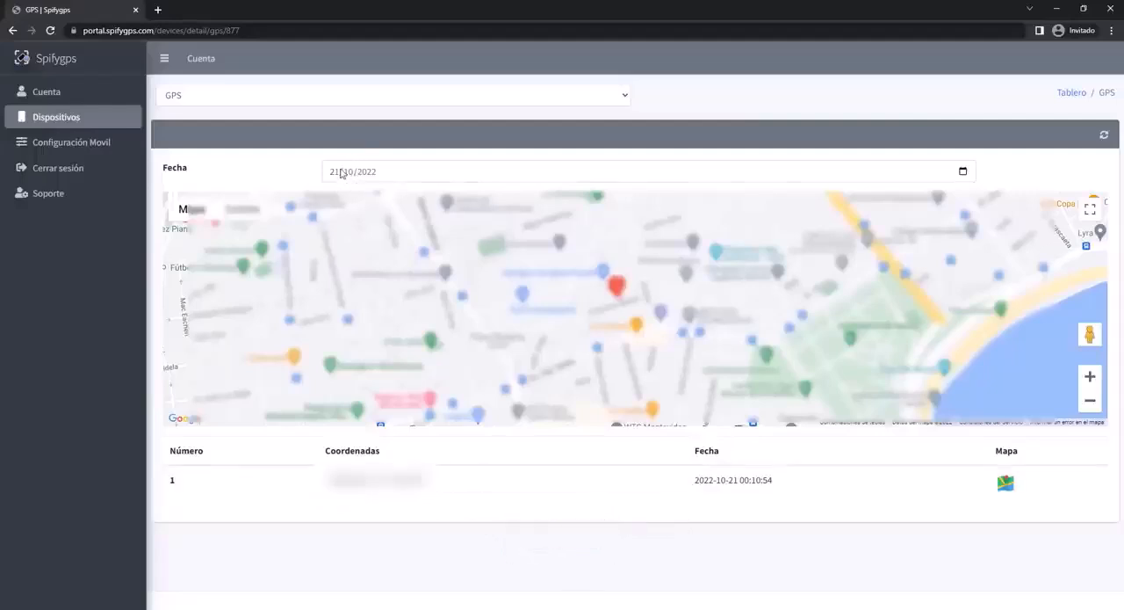
pyautogui.click(394, 94)
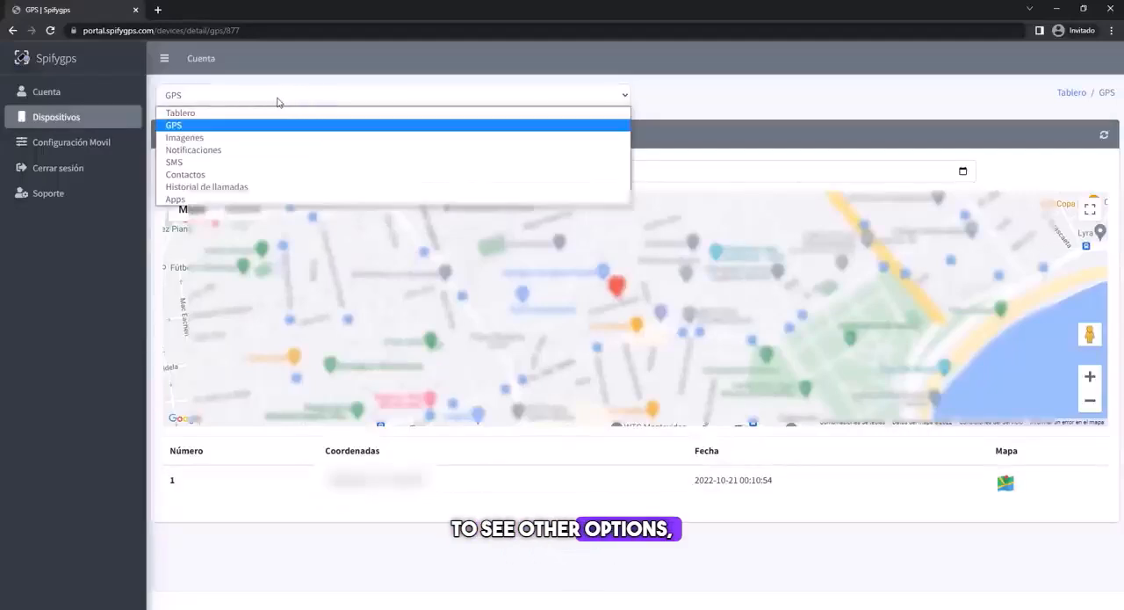
pyautogui.moveTo(196, 141)
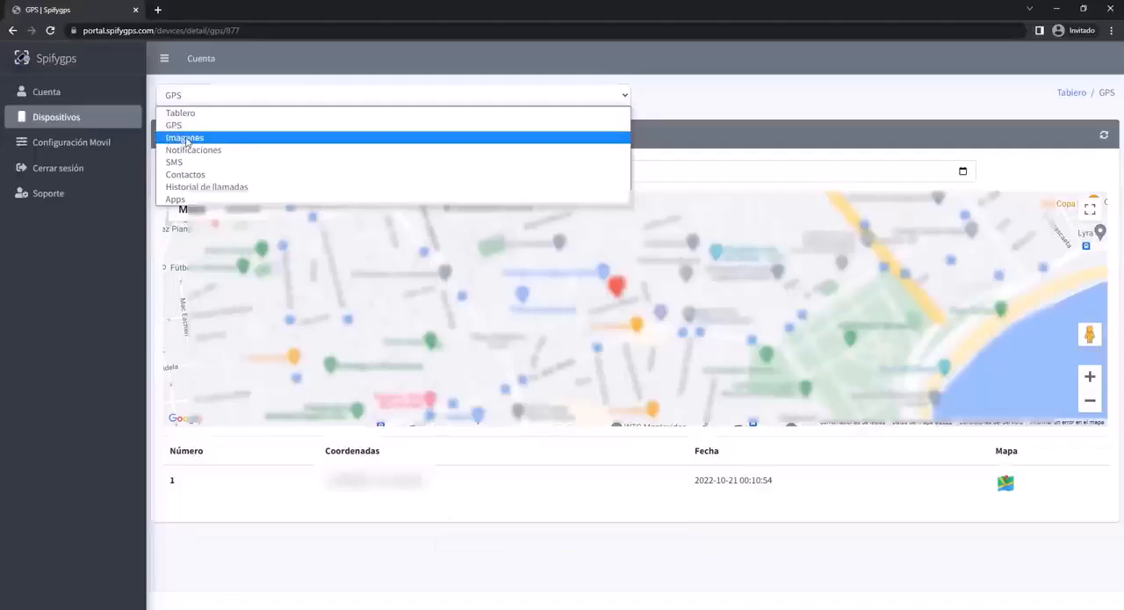
# Show the August 2022 Imagenes gallery and reopen the section list.
pyautogui.click(184, 138)
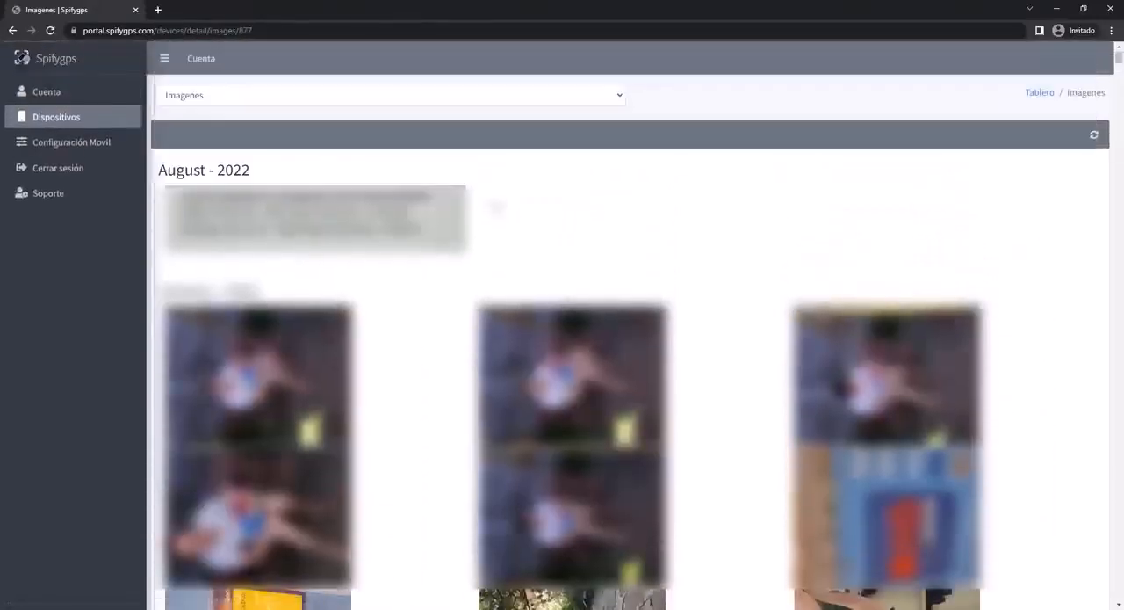
pyautogui.click(389, 94)
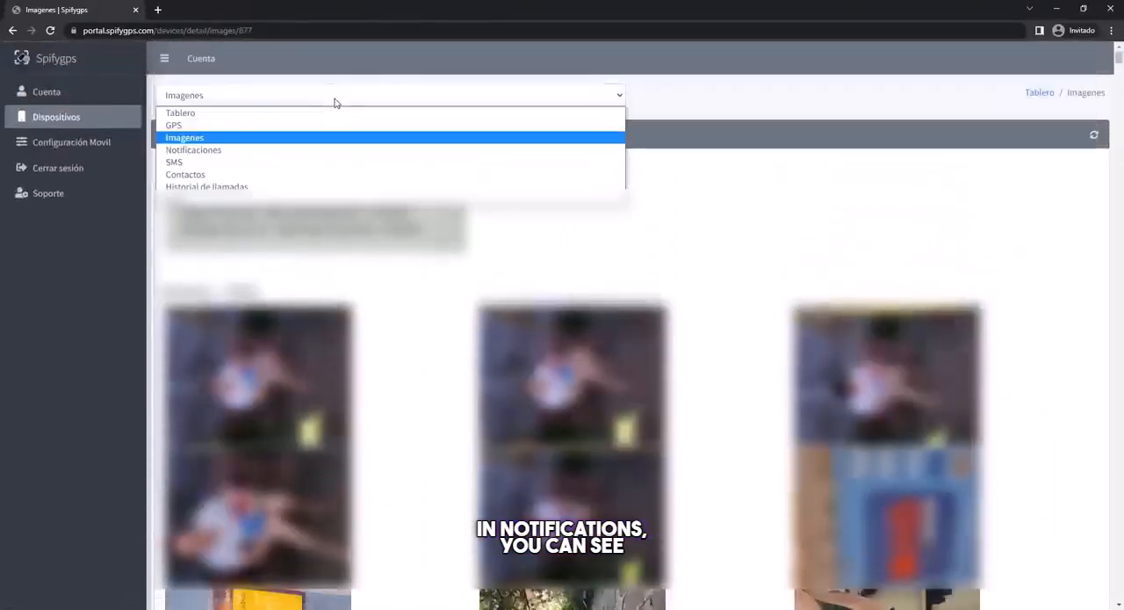
pyautogui.moveTo(194, 149)
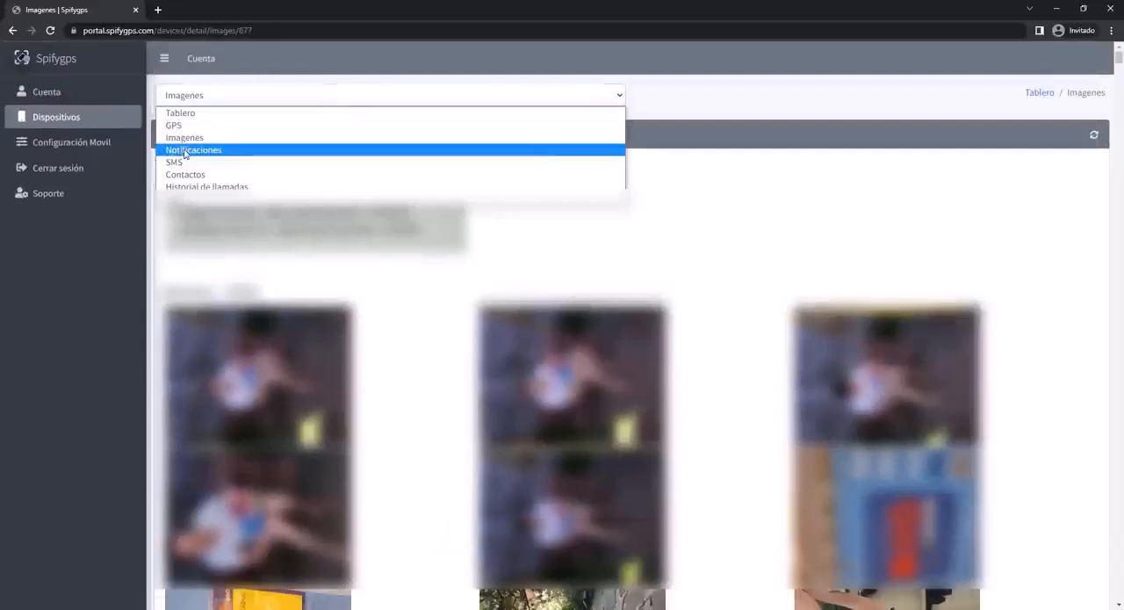
# View WhatsApp notifications, then switch to the SMS log and scroll through it.
pyautogui.click(193, 149)
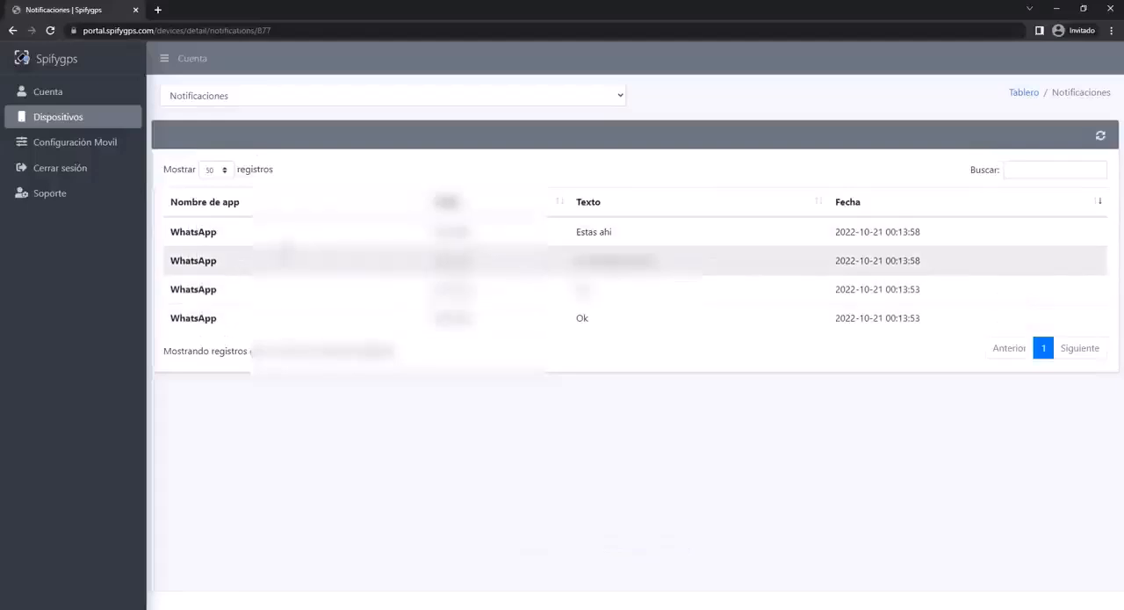
pyautogui.click(393, 95)
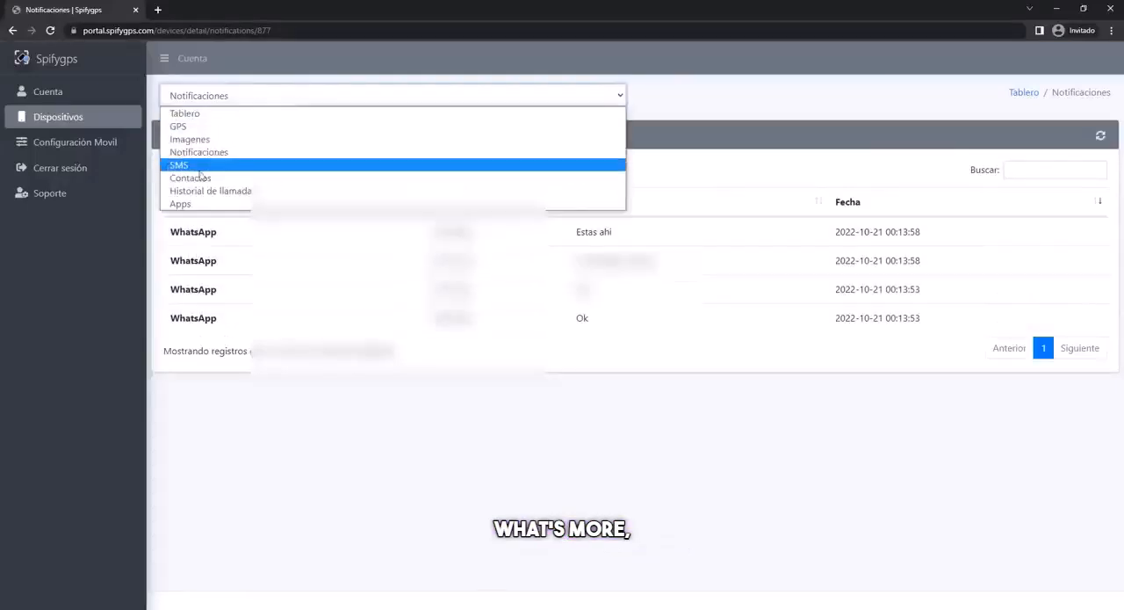
pyautogui.click(179, 165)
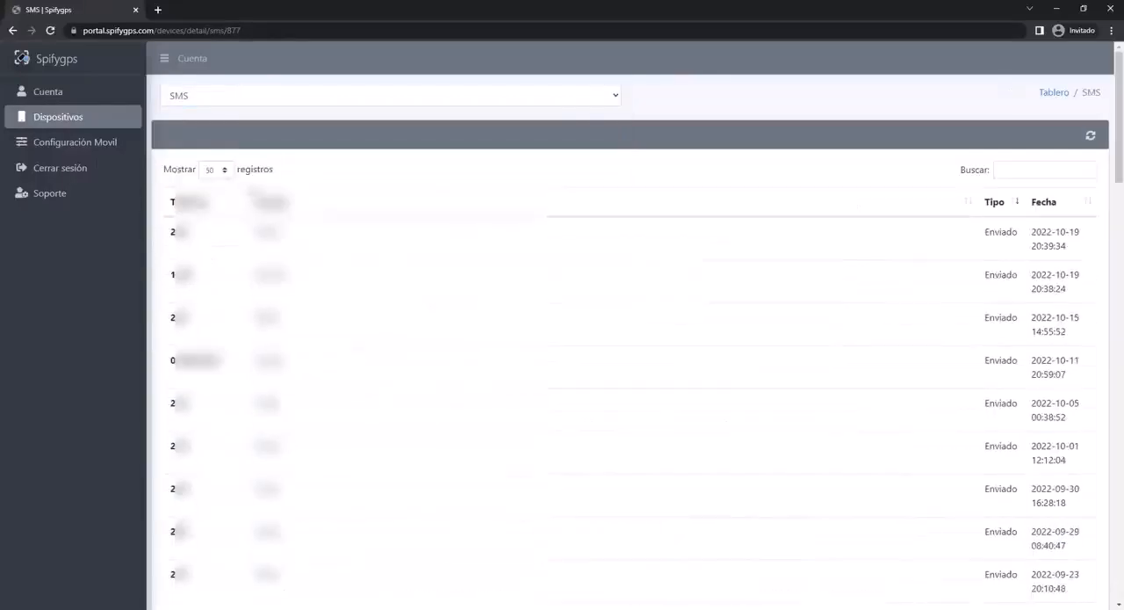
pyautogui.scroll(-3)
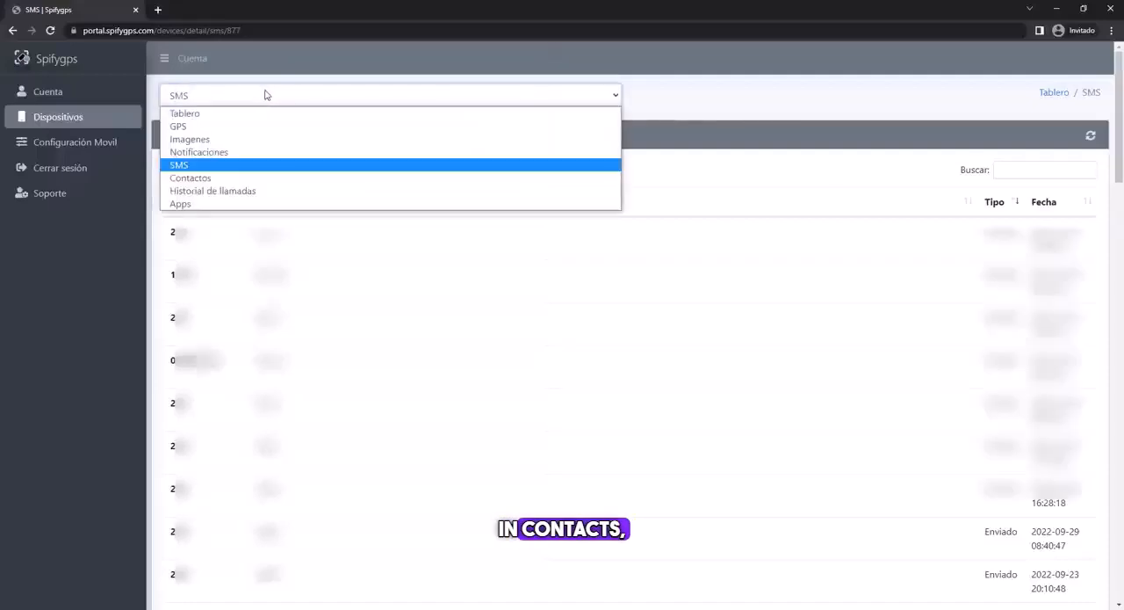
# View the 169 contacts, then the 713-record call history, reopening the section list.
pyautogui.click(190, 177)
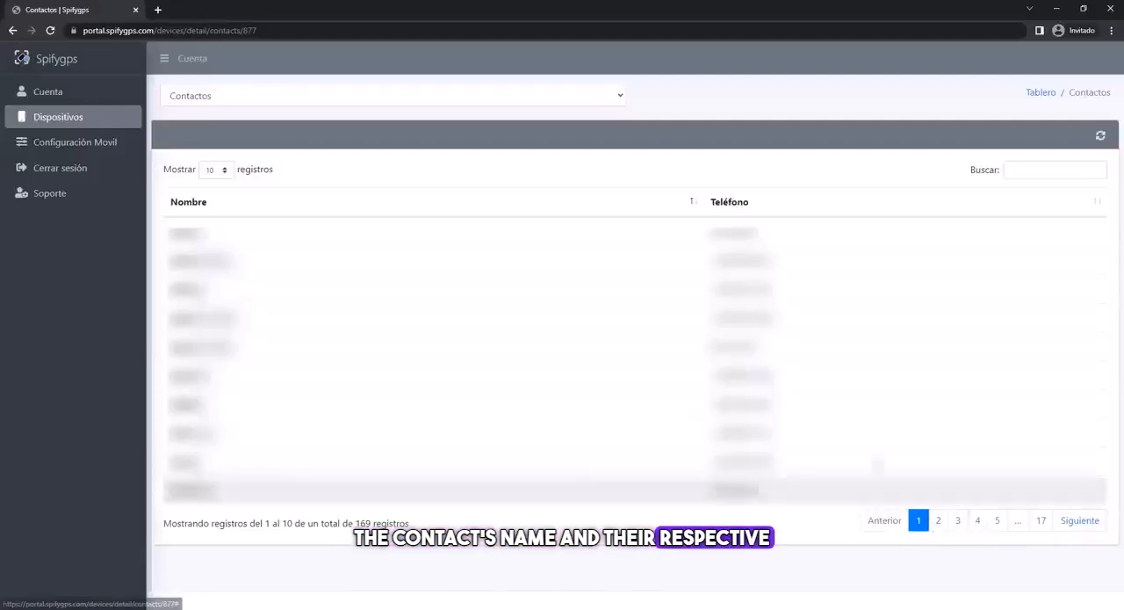
pyautogui.click(393, 95)
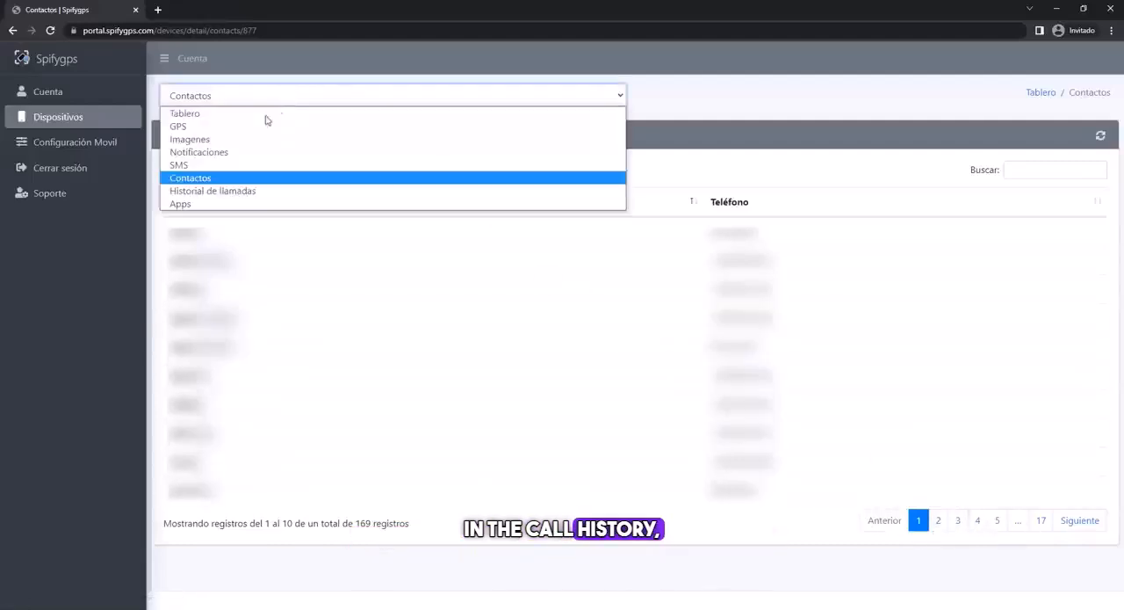
pyautogui.click(213, 191)
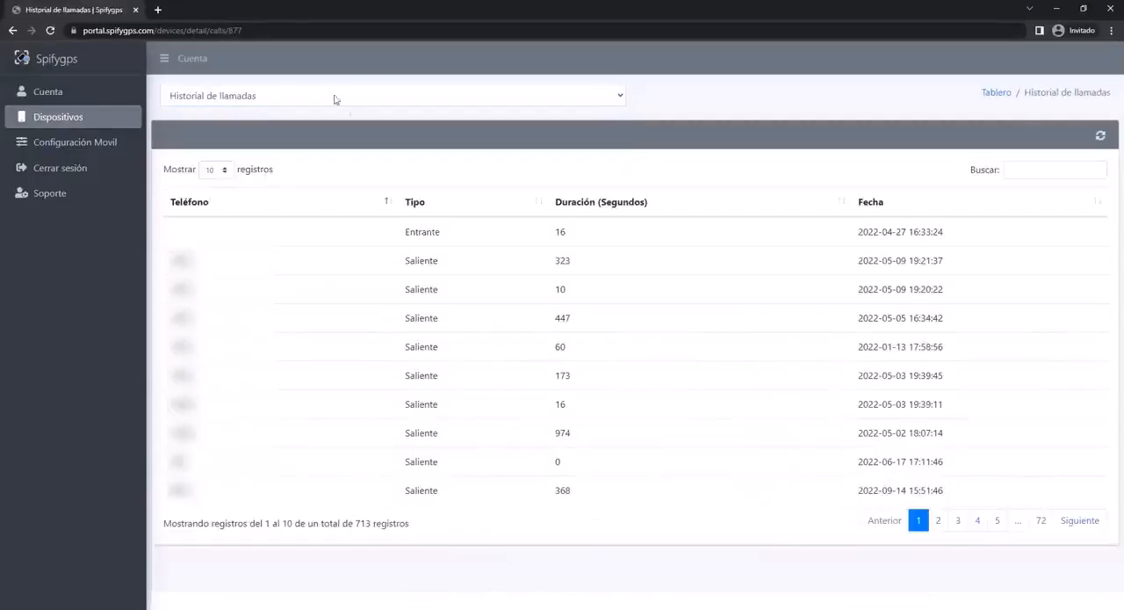
pyautogui.click(393, 95)
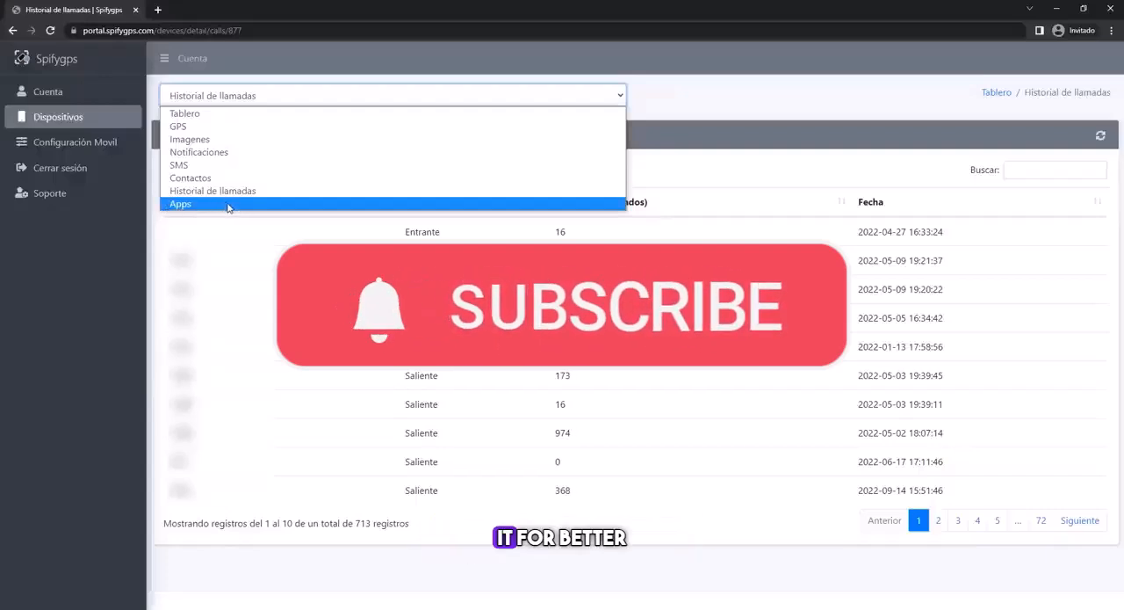
# Select Apps and scroll the icon grid with YouTube, Telegram and AliExpress.
pyautogui.click(180, 203)
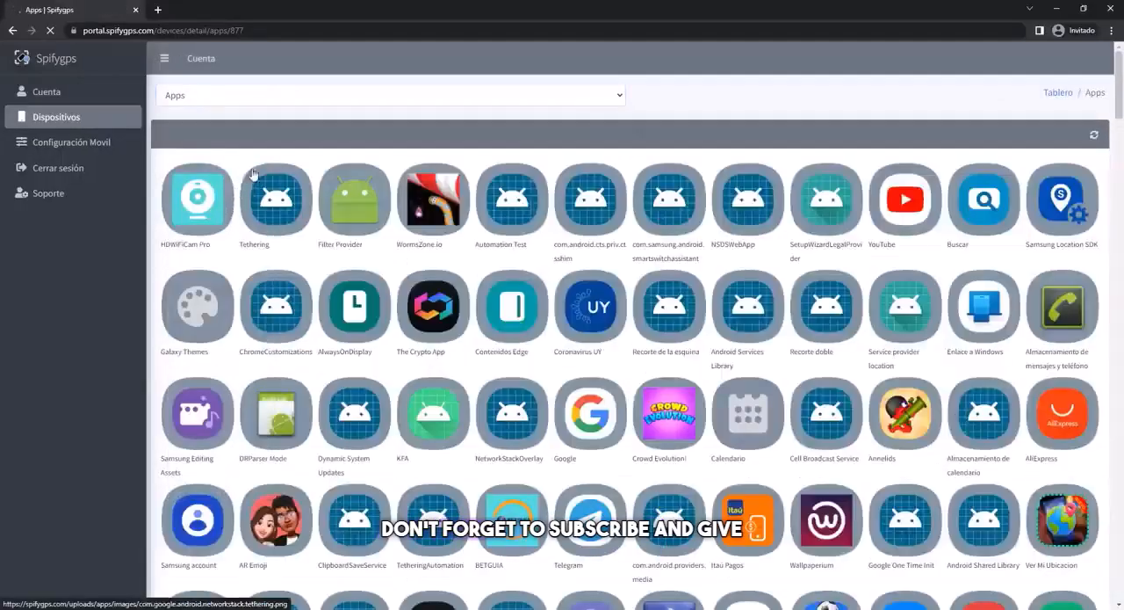
pyautogui.scroll(-3)
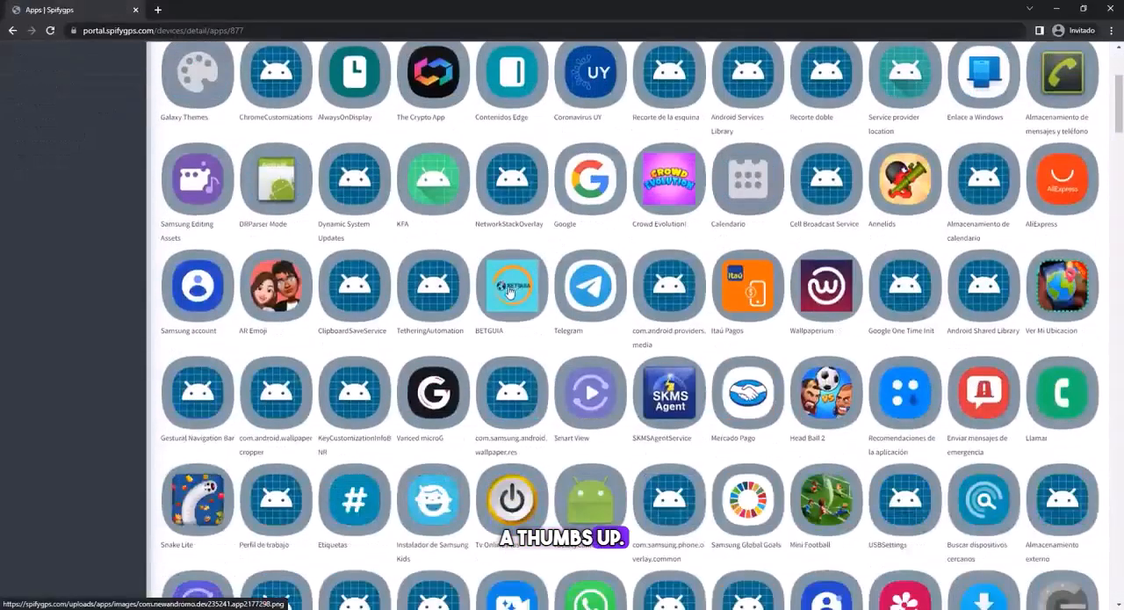